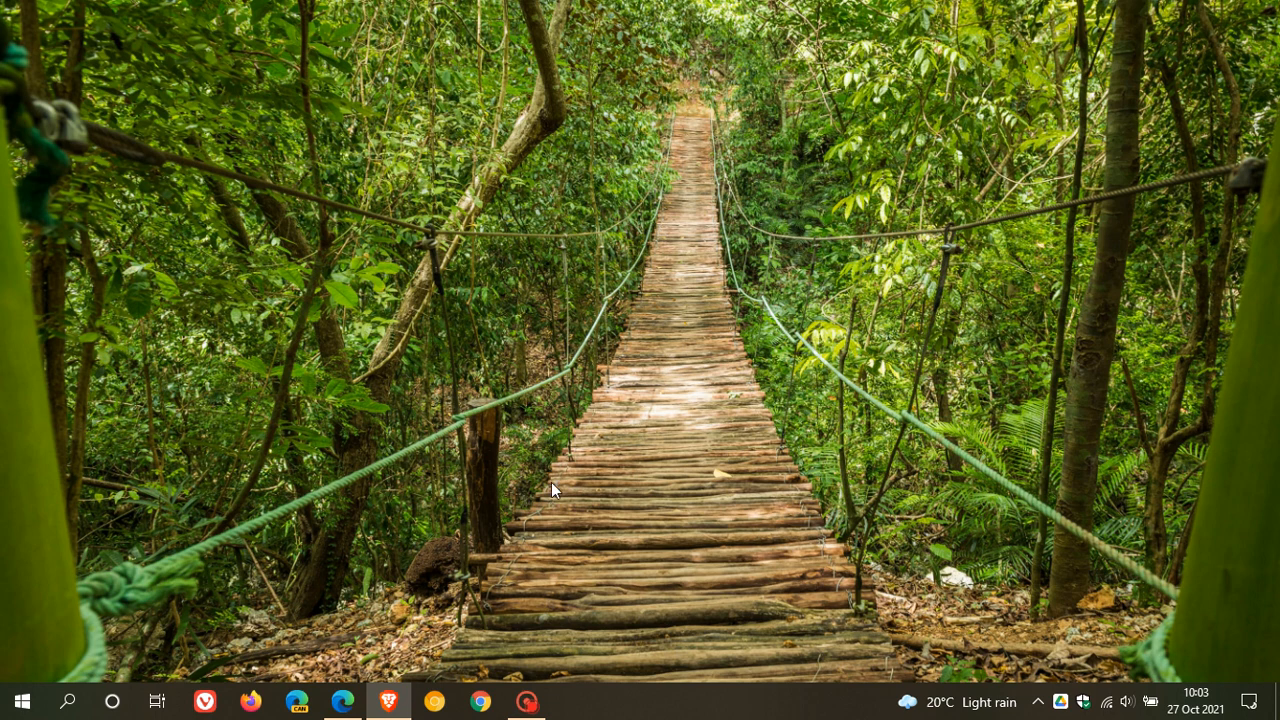
# Launch Settings from the Start menu, landing on the Windows Update page
pyautogui.click(22, 700)
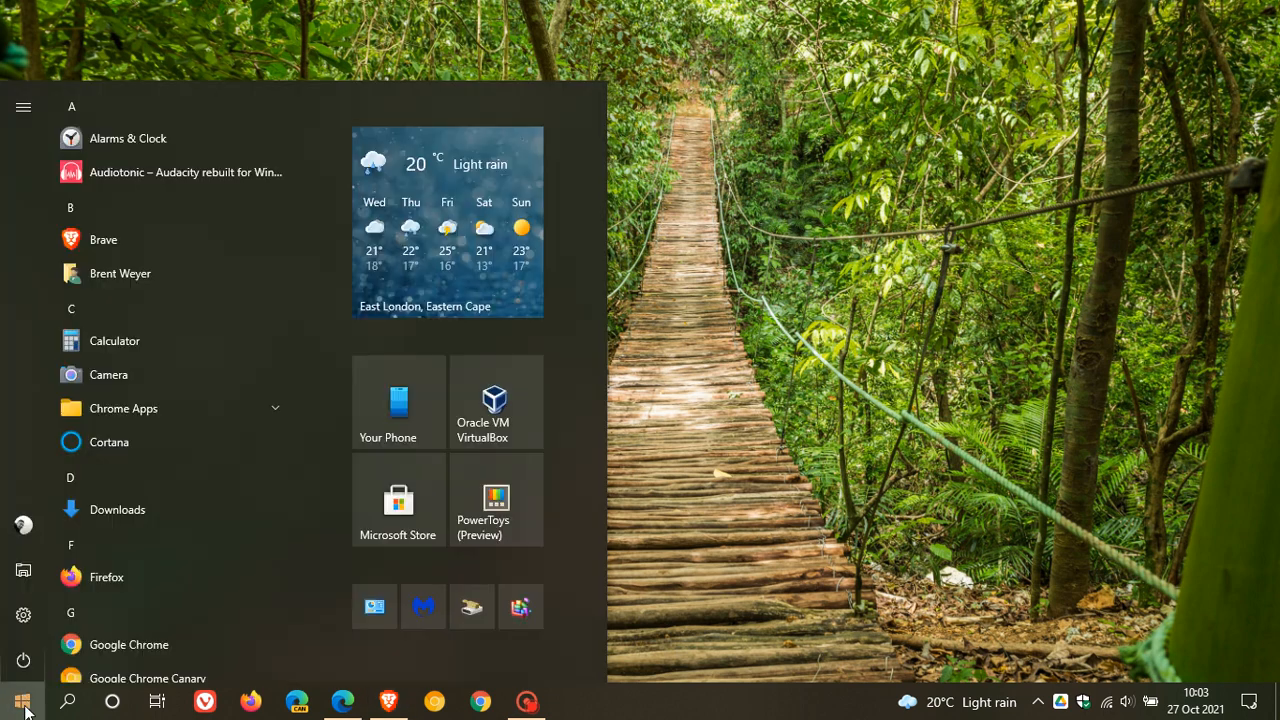
pyautogui.click(24, 614)
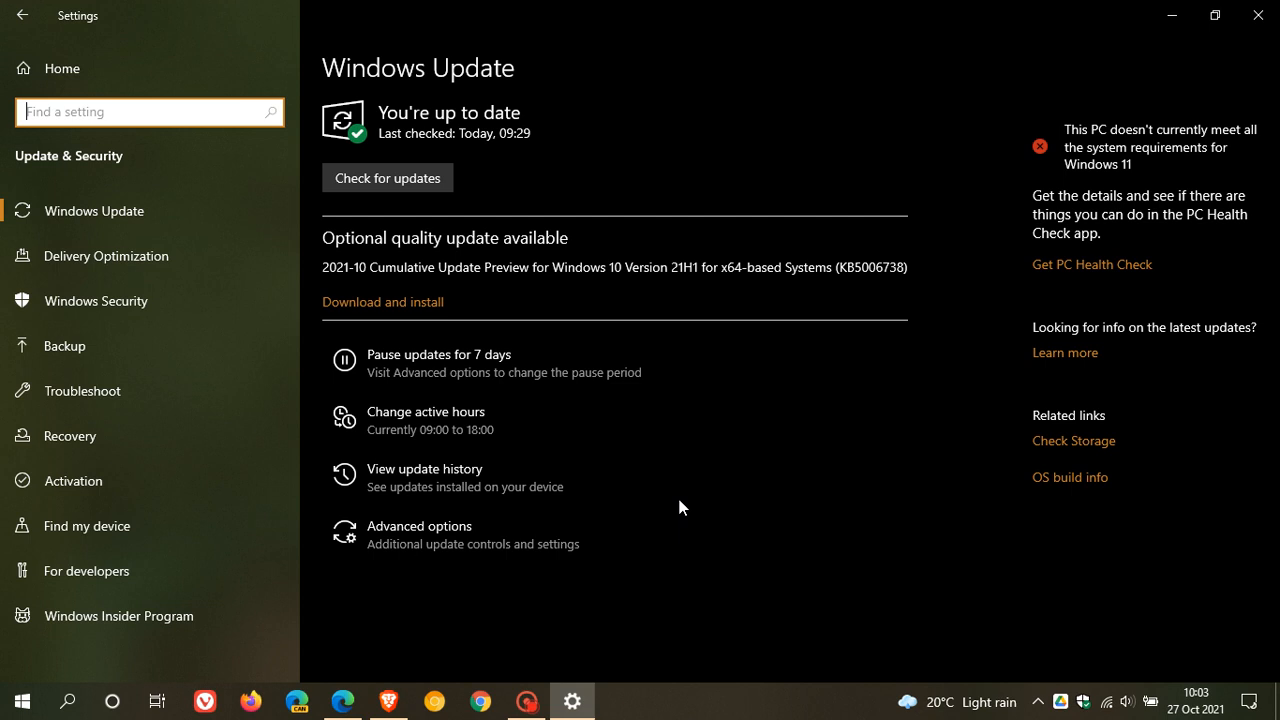
pyautogui.moveTo(378, 260)
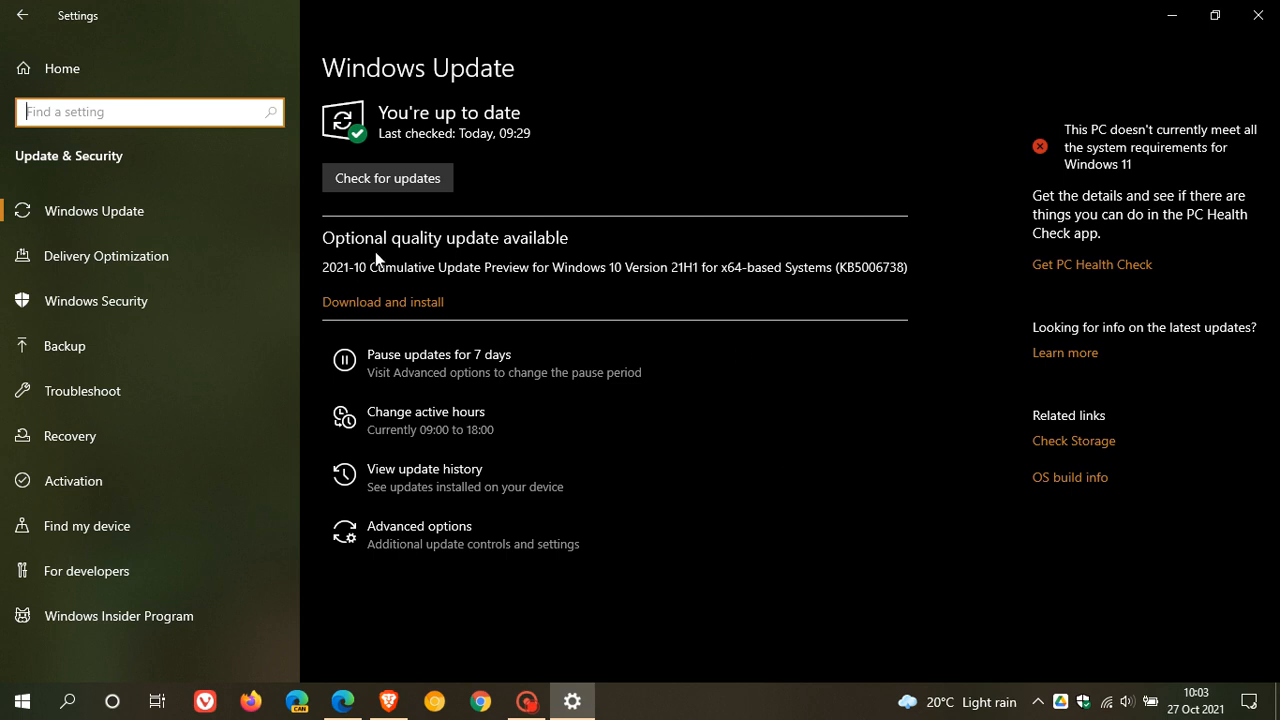
pyautogui.moveTo(472, 300)
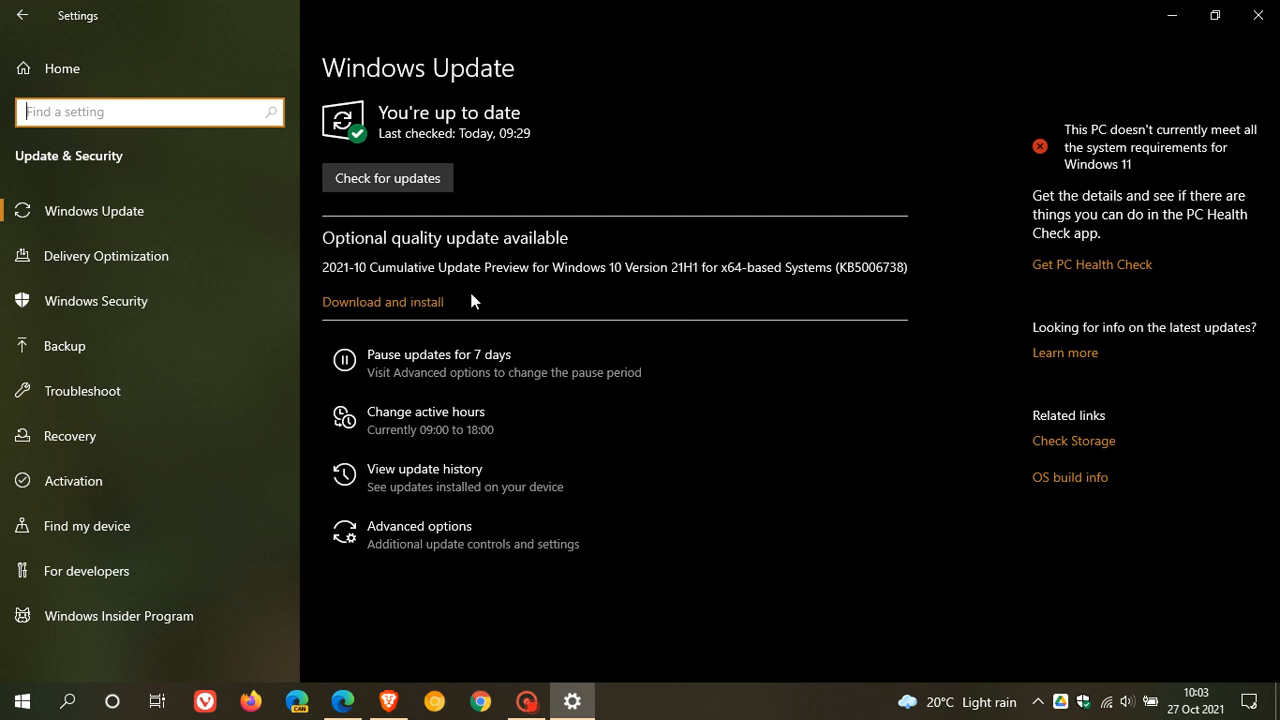
pyautogui.moveTo(652, 288)
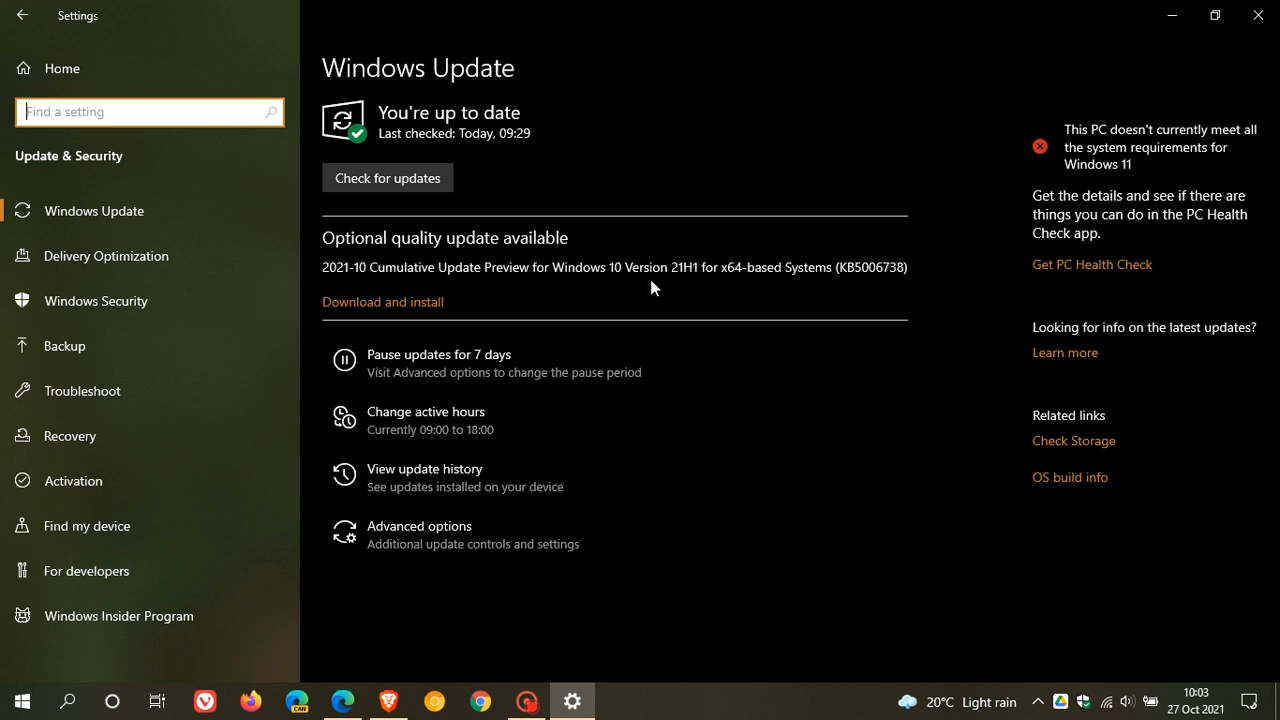
pyautogui.moveTo(744, 290)
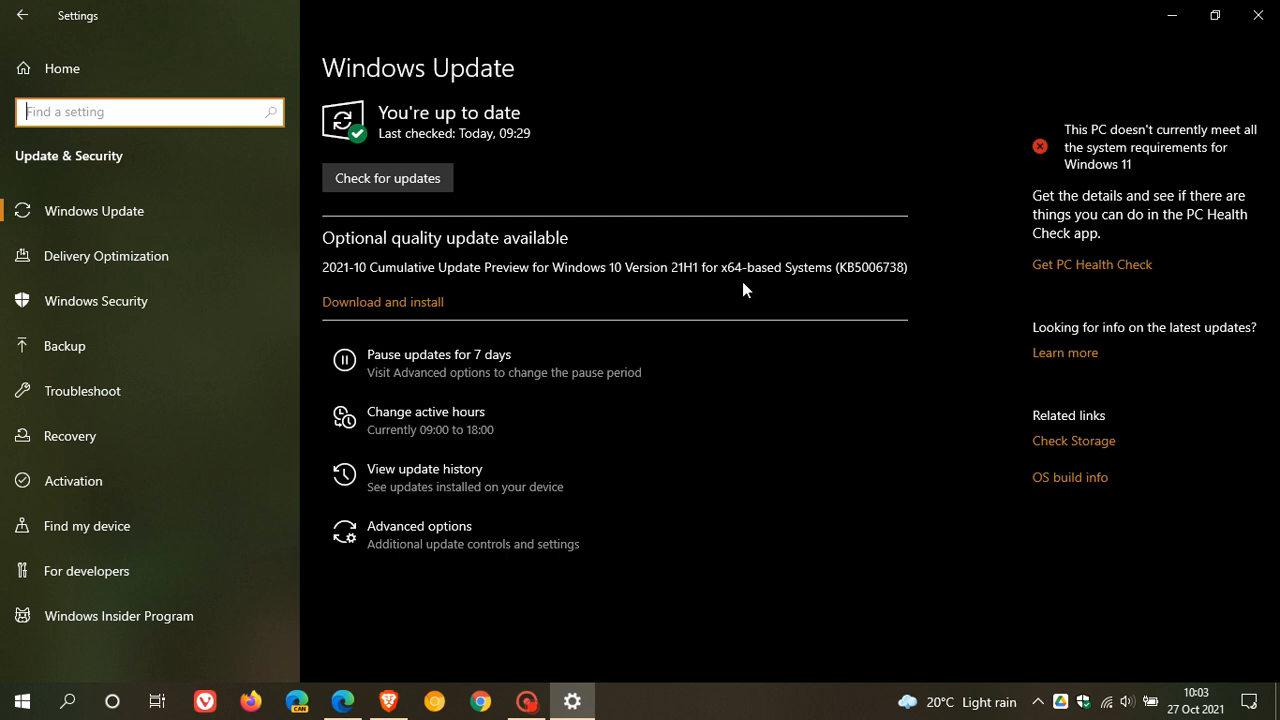
pyautogui.moveTo(918, 292)
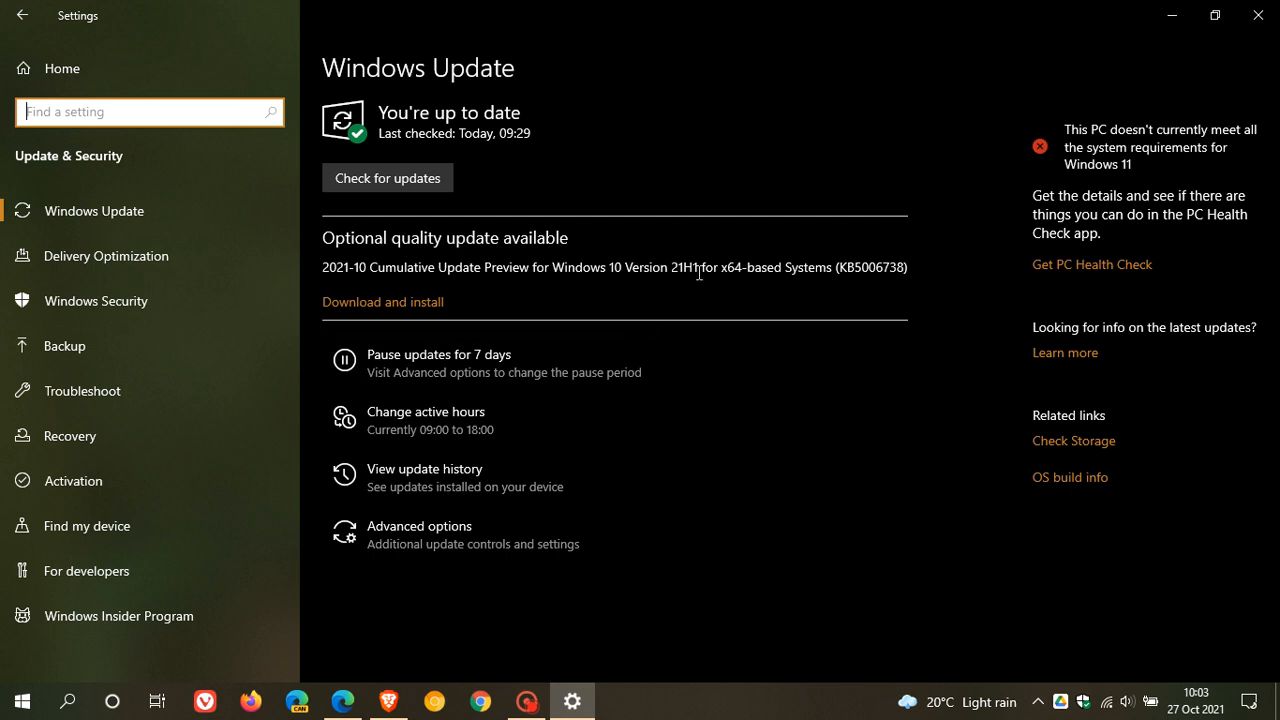
pyautogui.moveTo(786, 388)
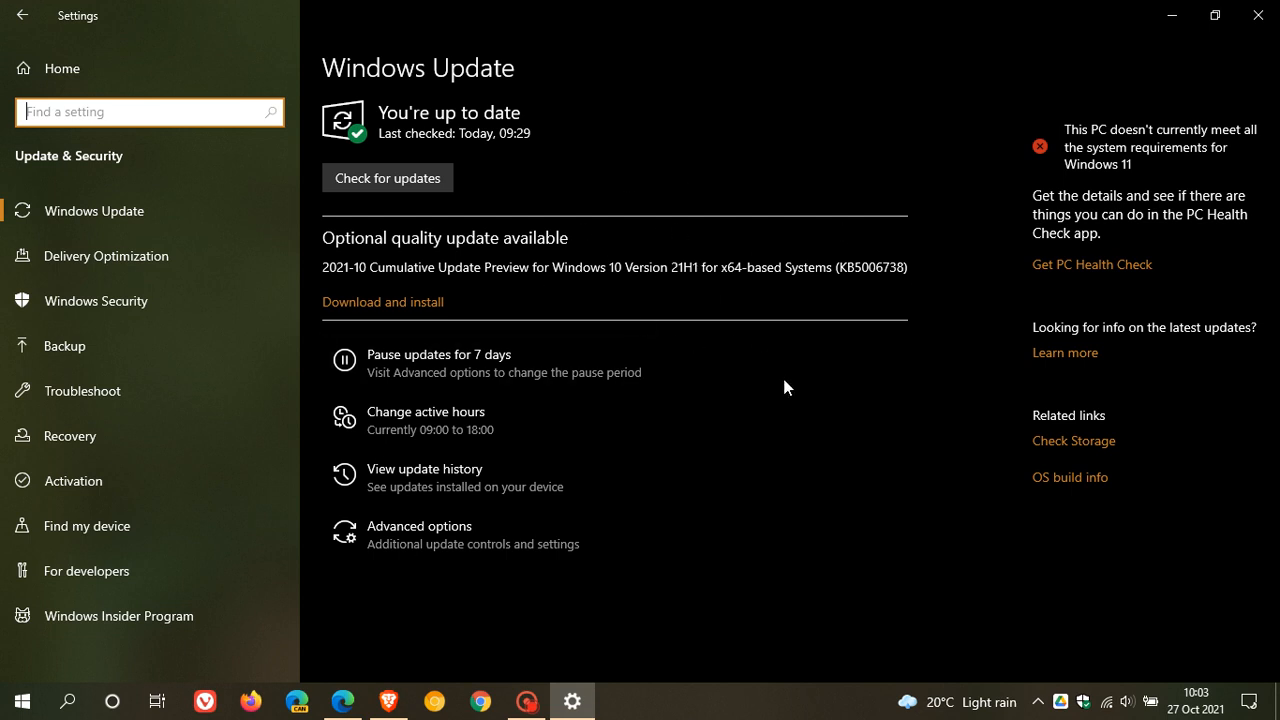
pyautogui.moveTo(680, 264)
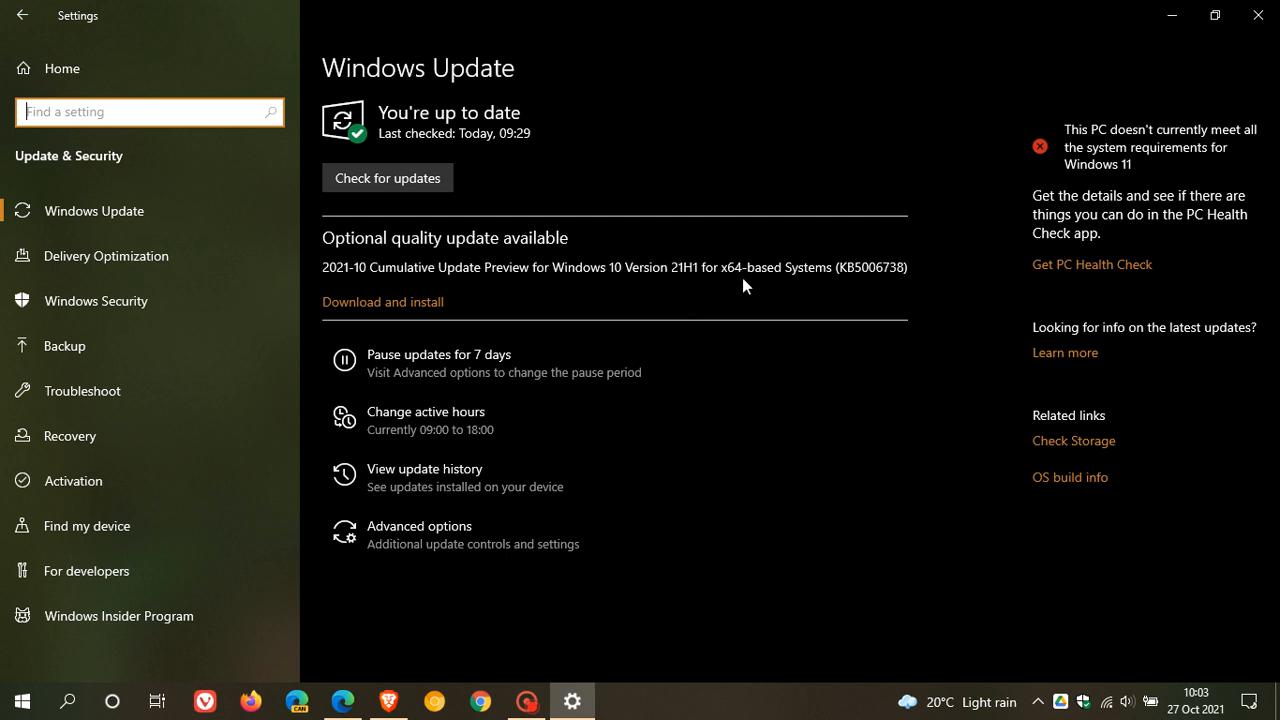
pyautogui.moveTo(572, 302)
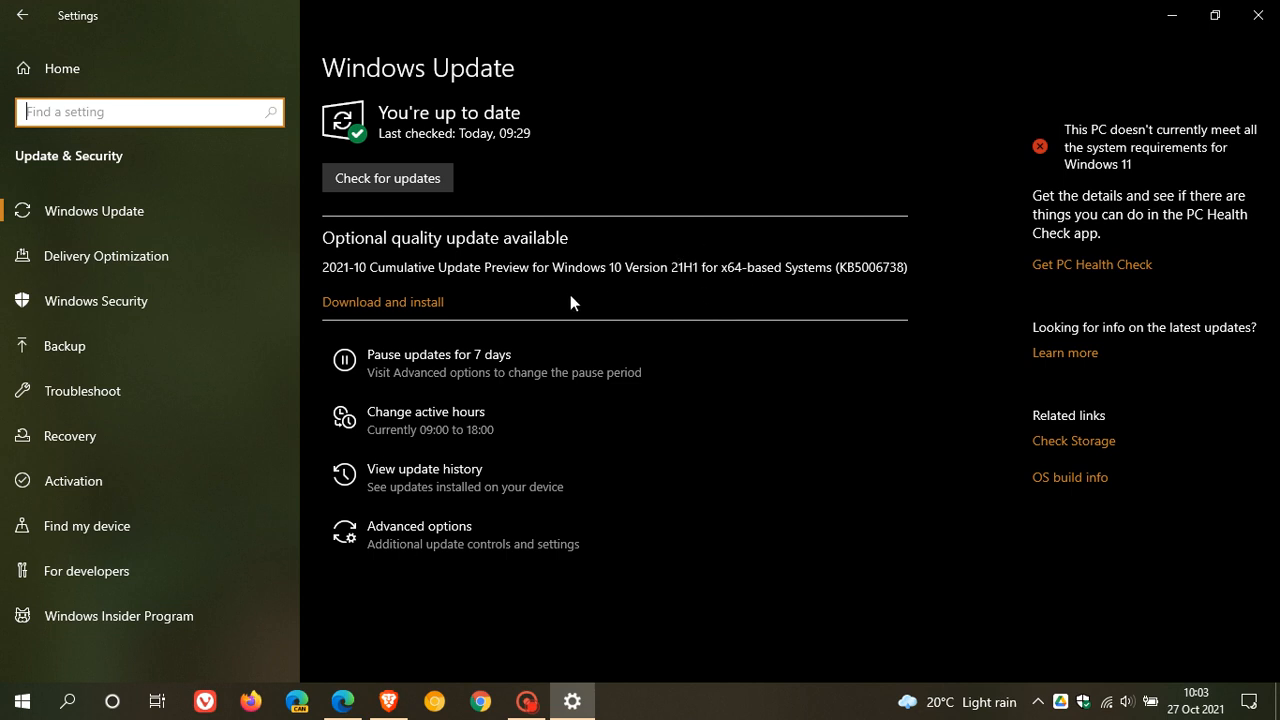
pyautogui.moveTo(562, 306)
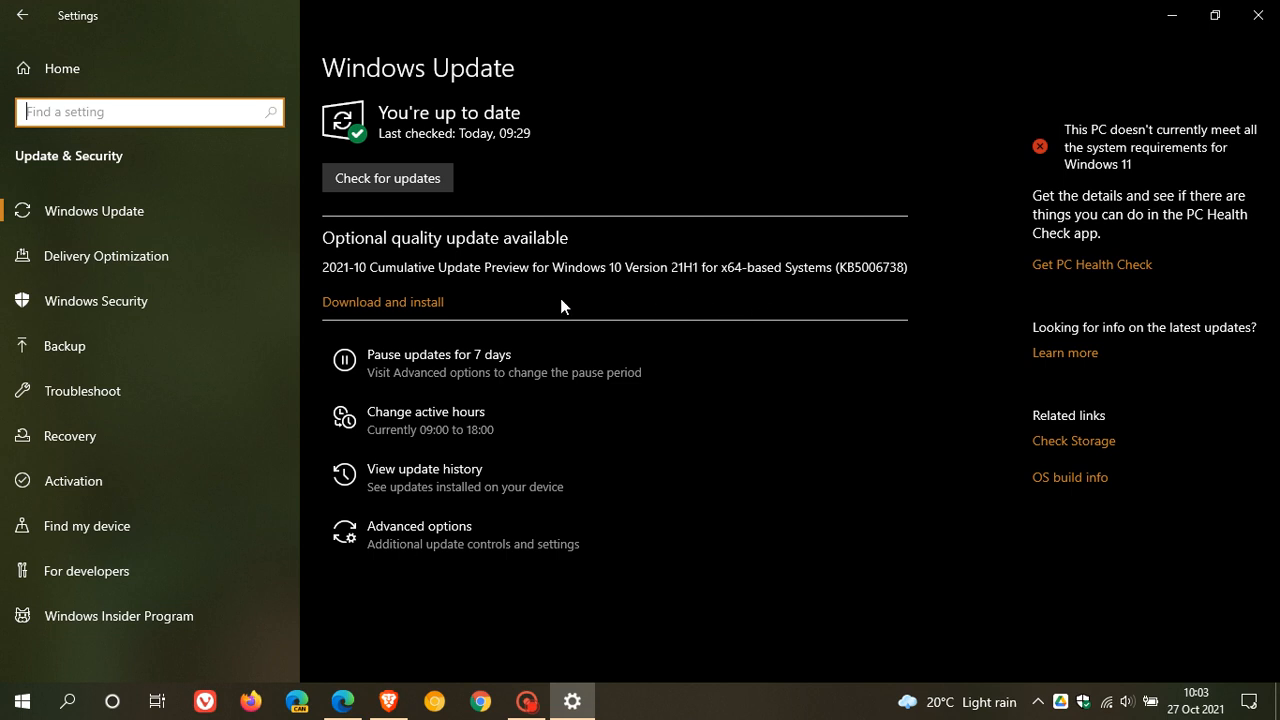
pyautogui.moveTo(728, 264)
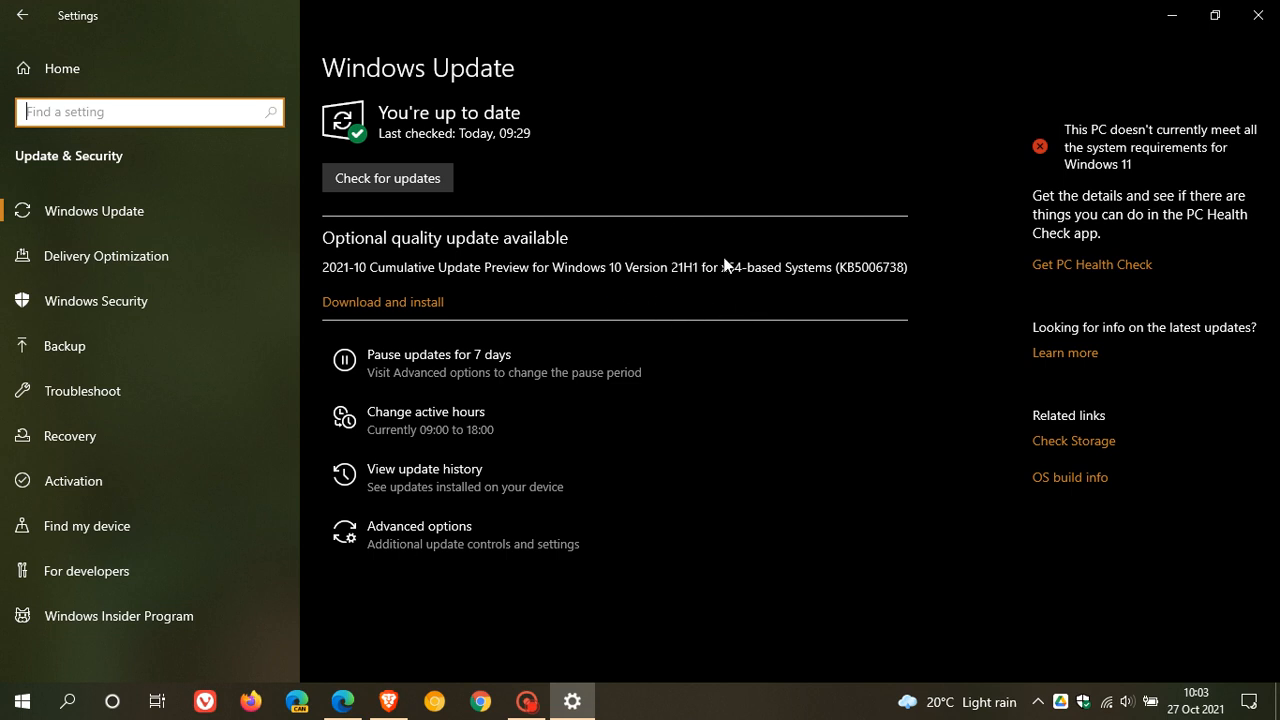
pyautogui.moveTo(724, 304)
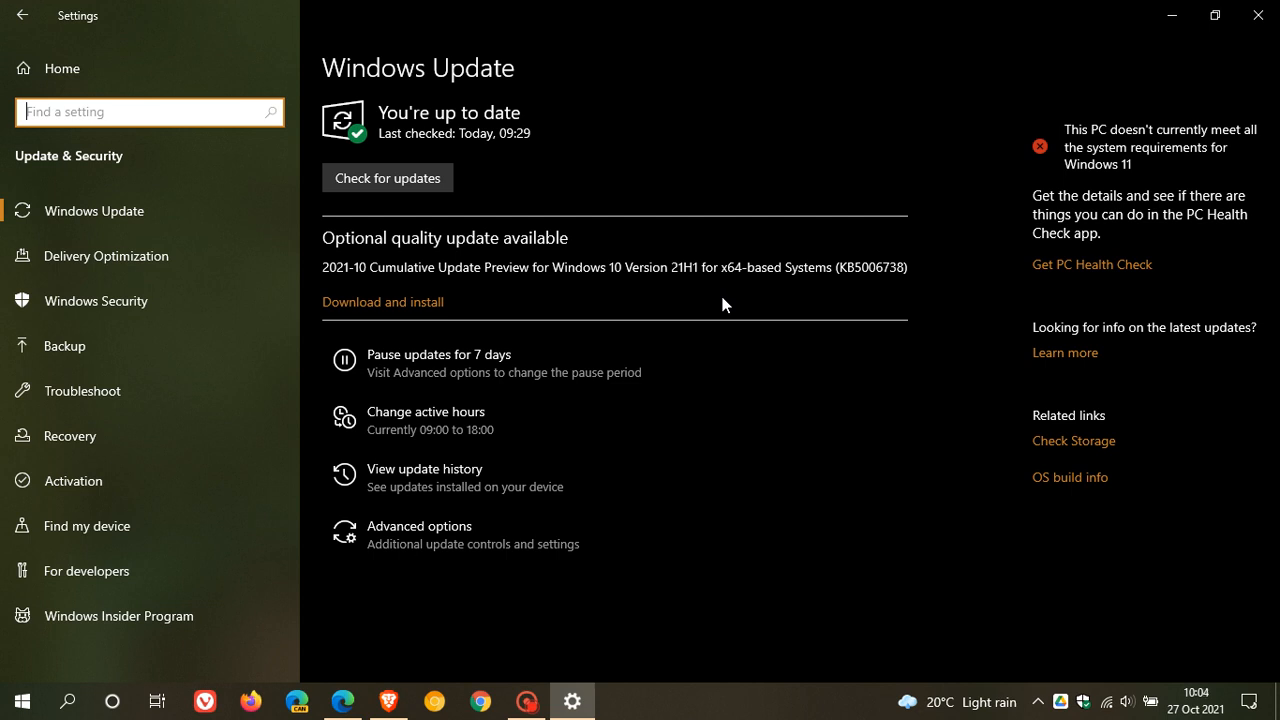
pyautogui.moveTo(654, 320)
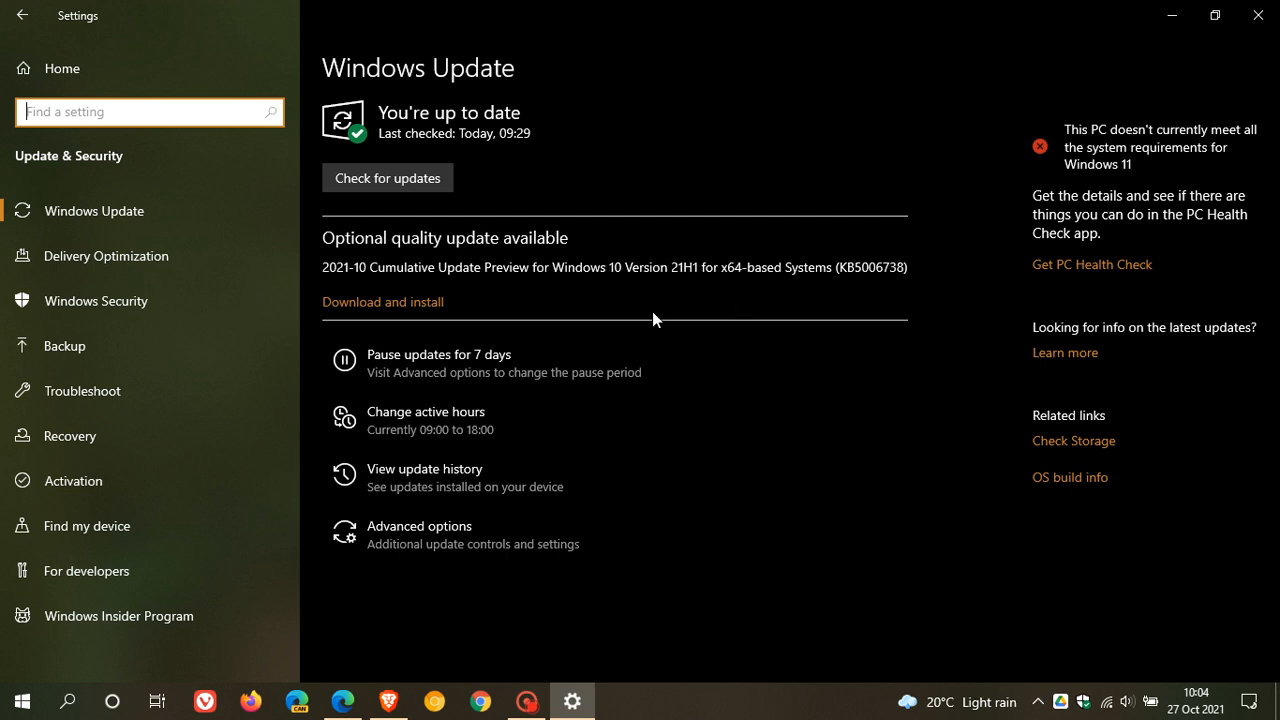
pyautogui.moveTo(688, 256)
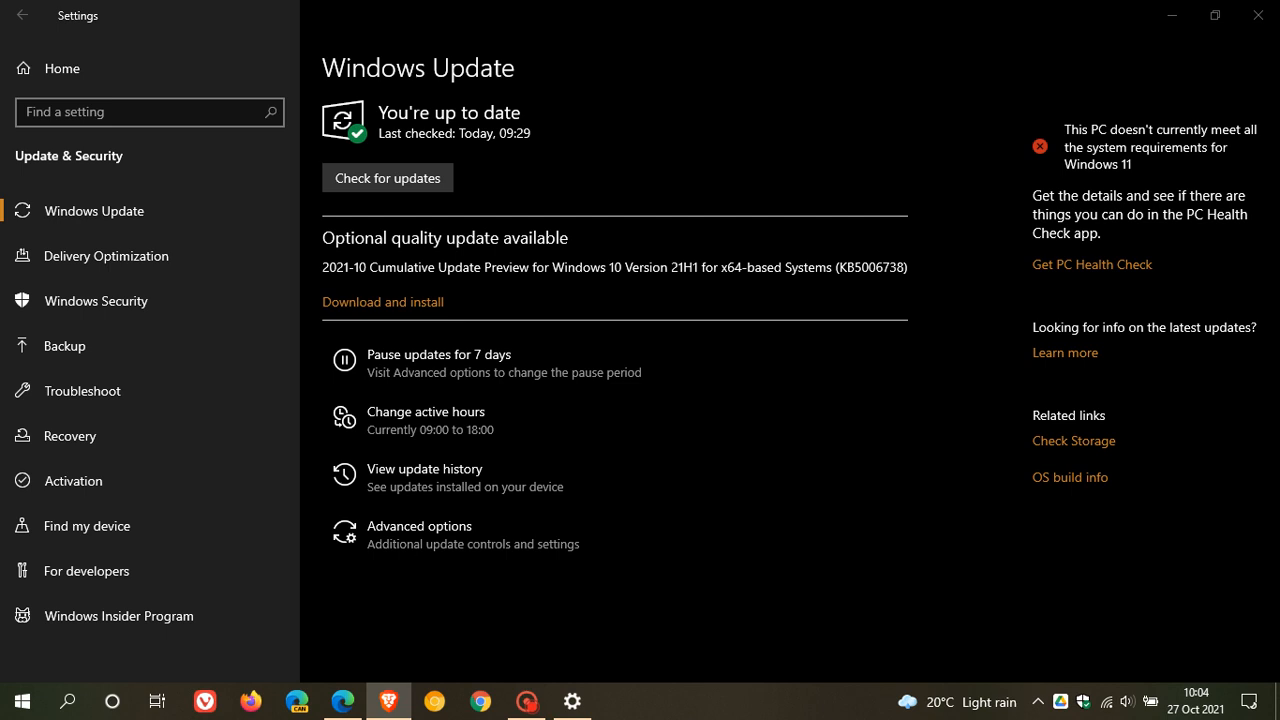
pyautogui.moveTo(834, 260)
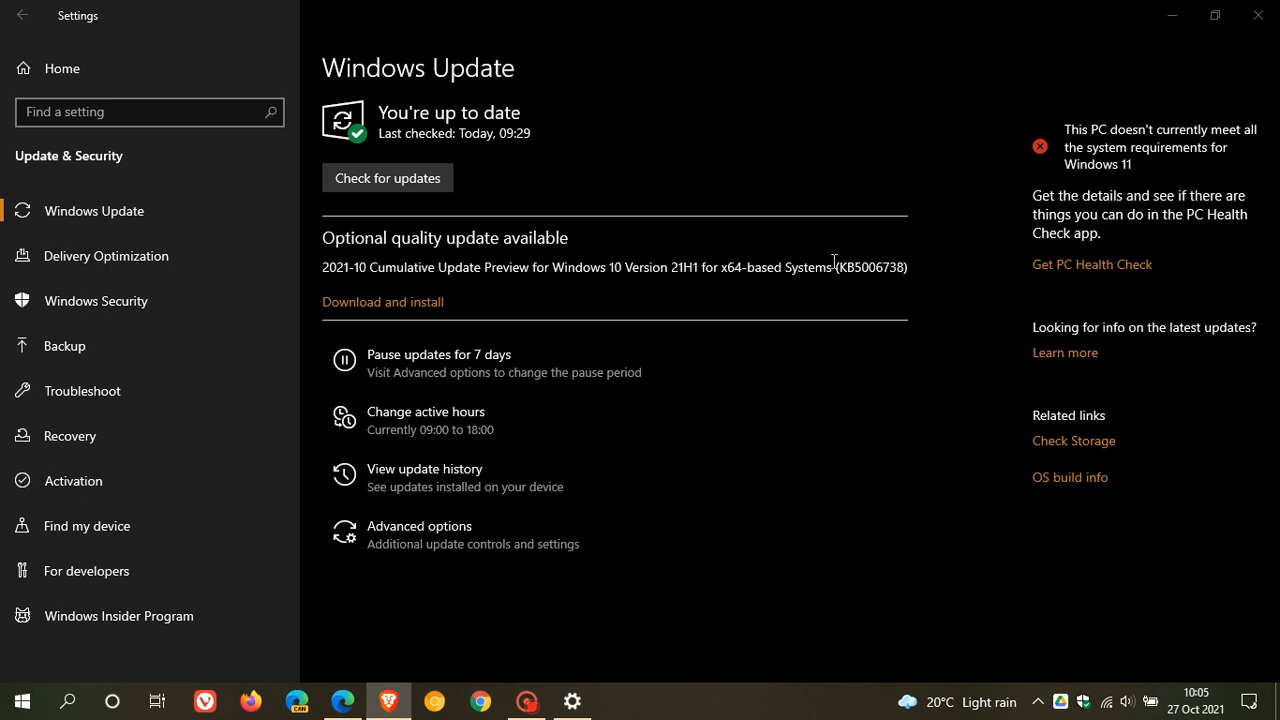
pyautogui.moveTo(868, 396)
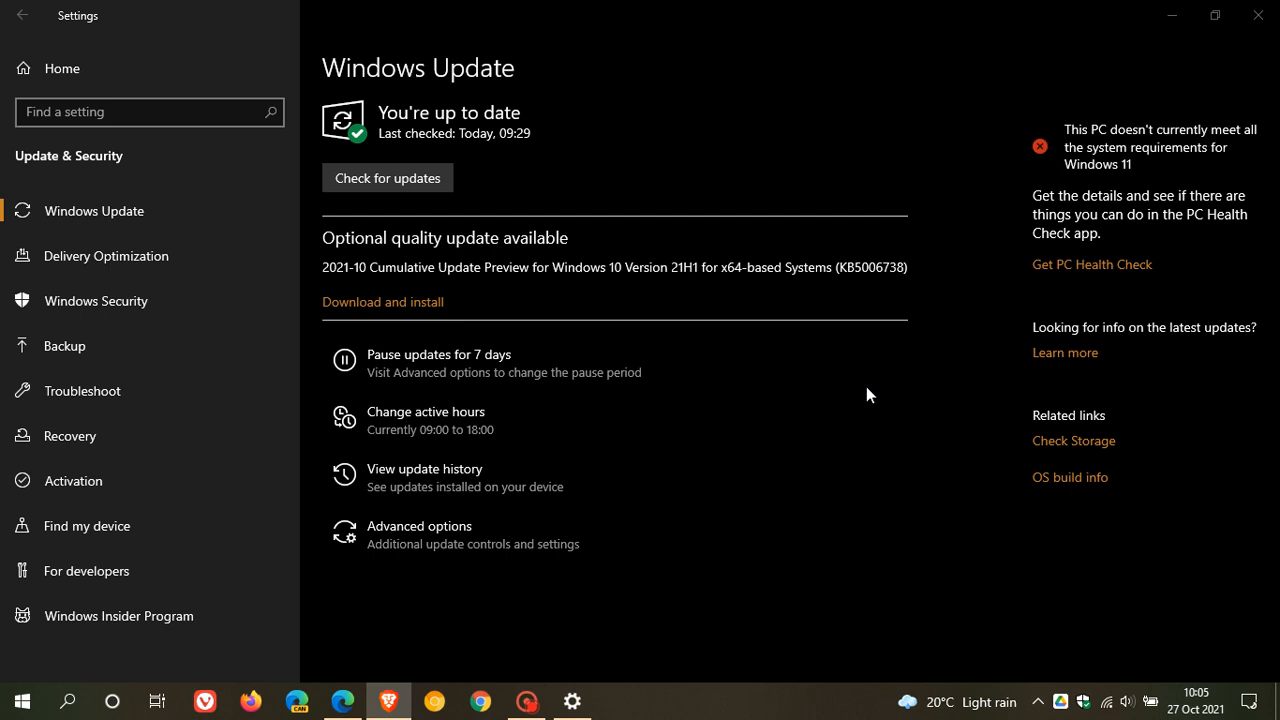
pyautogui.moveTo(812, 416)
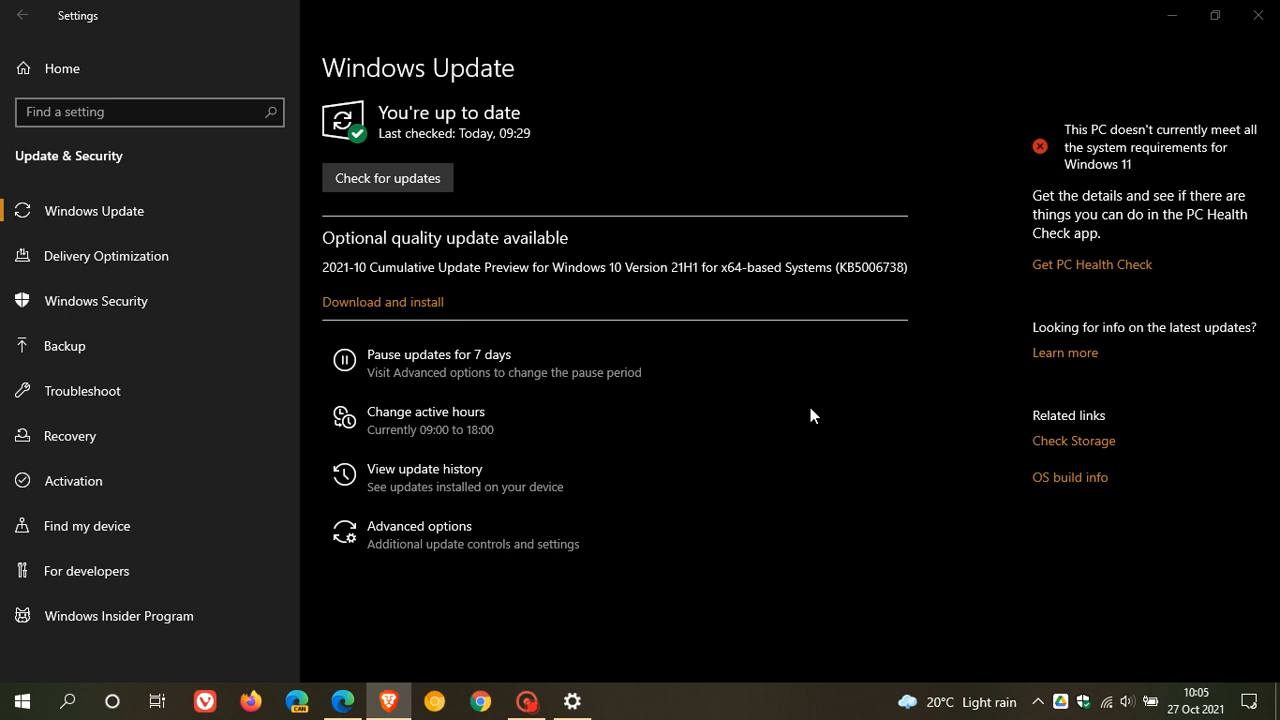
pyautogui.moveTo(742, 324)
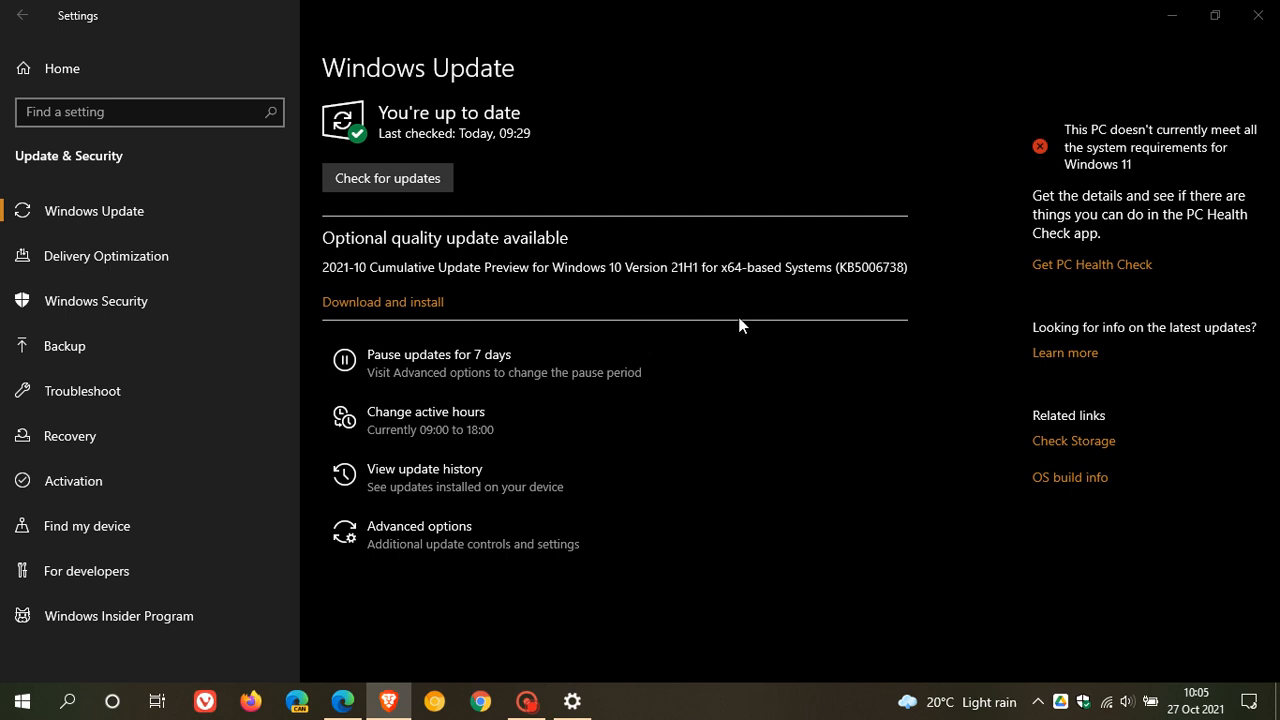
pyautogui.moveTo(760, 312)
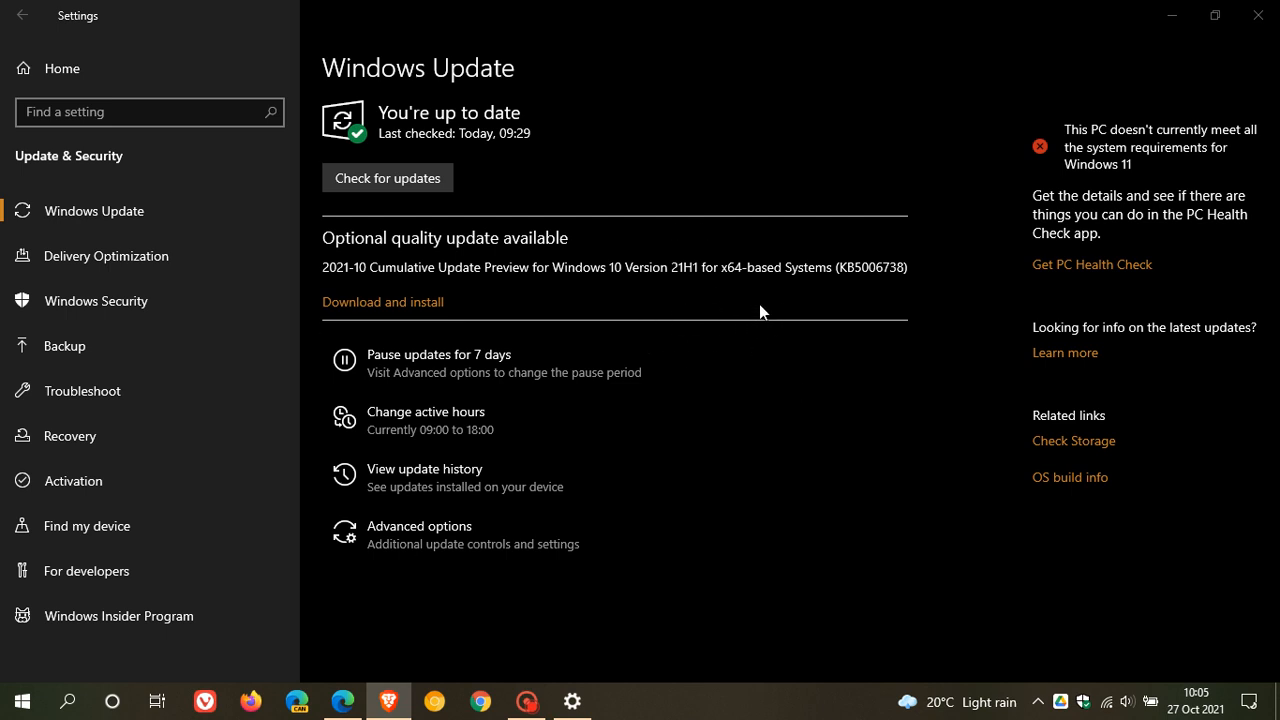
pyautogui.moveTo(836, 420)
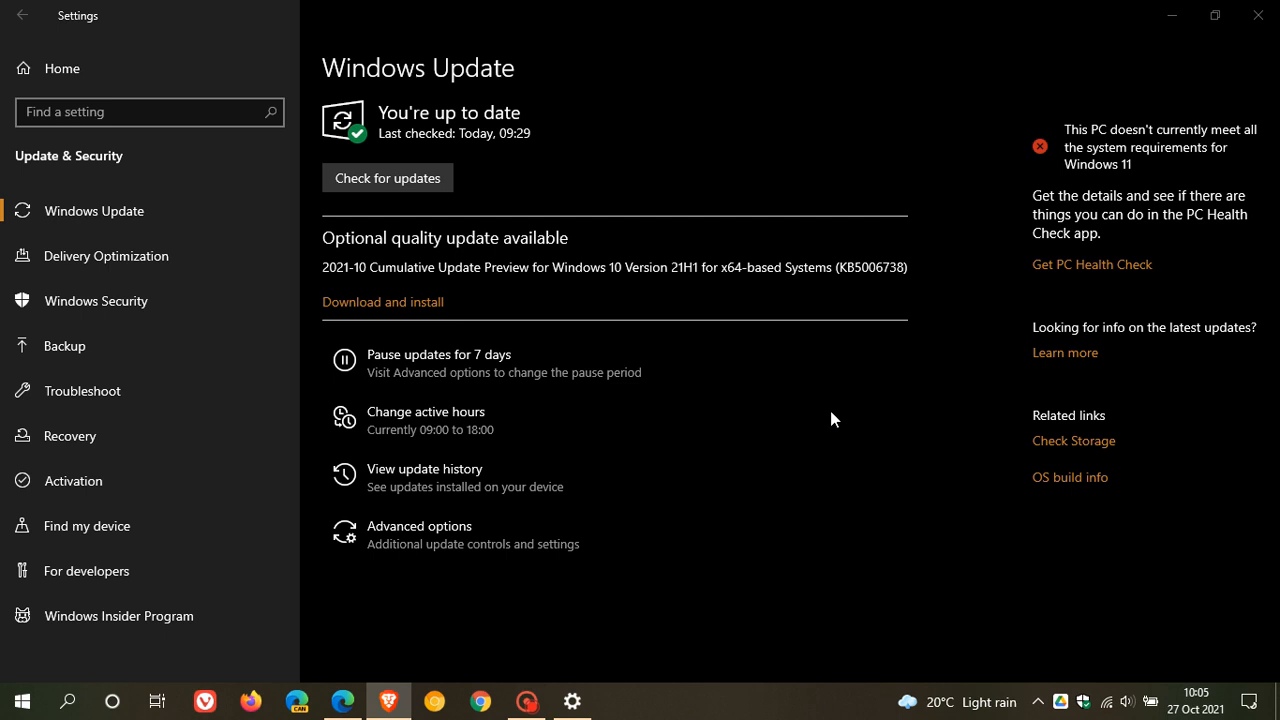
pyautogui.moveTo(864, 284)
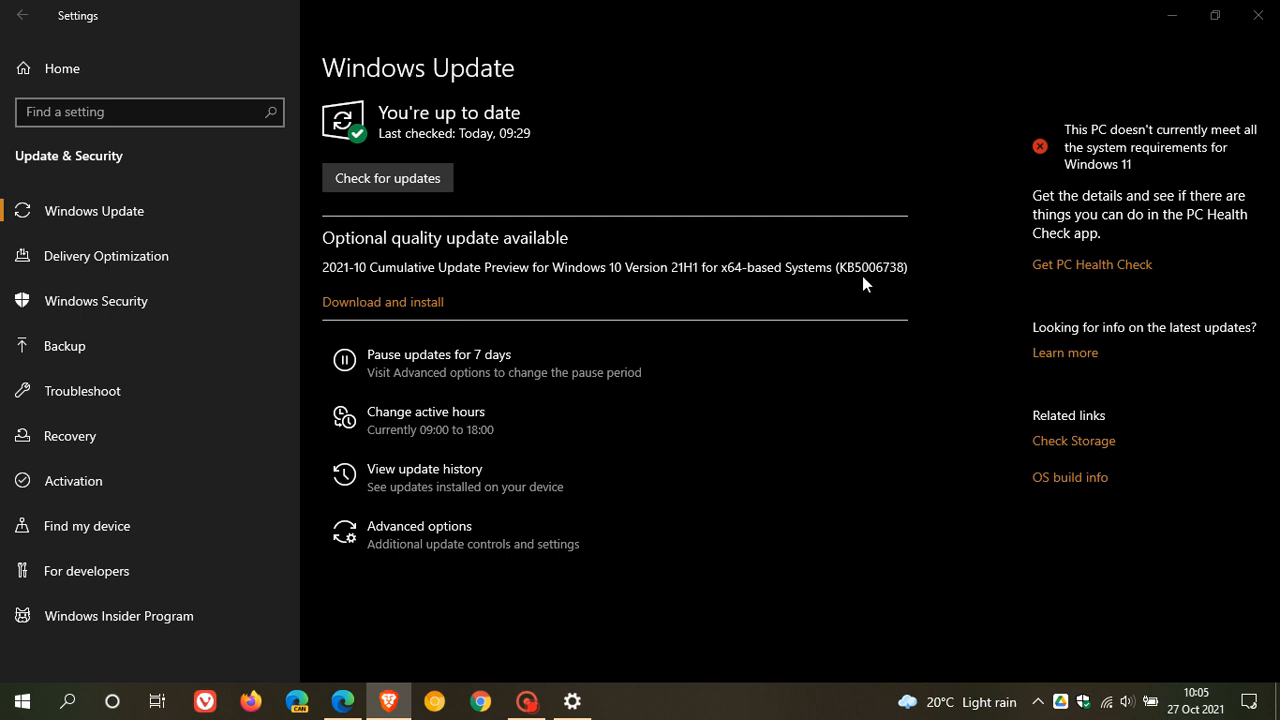
pyautogui.moveTo(836, 416)
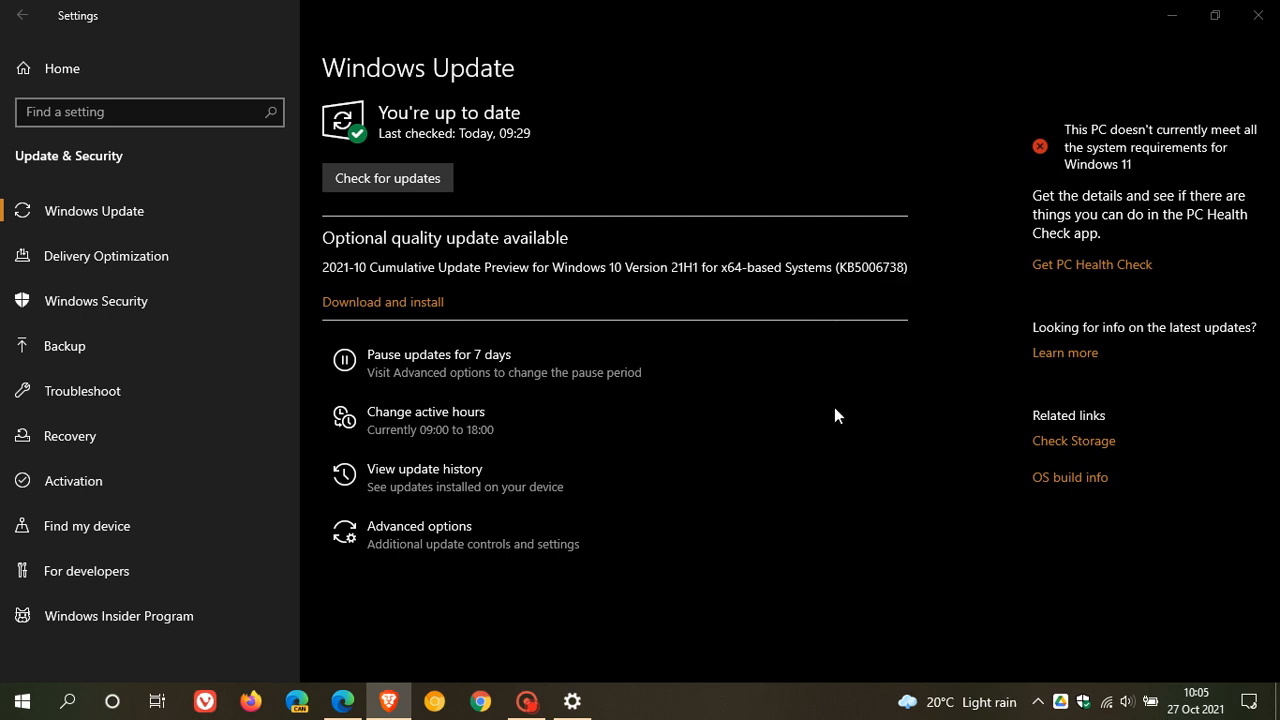
pyautogui.moveTo(750, 312)
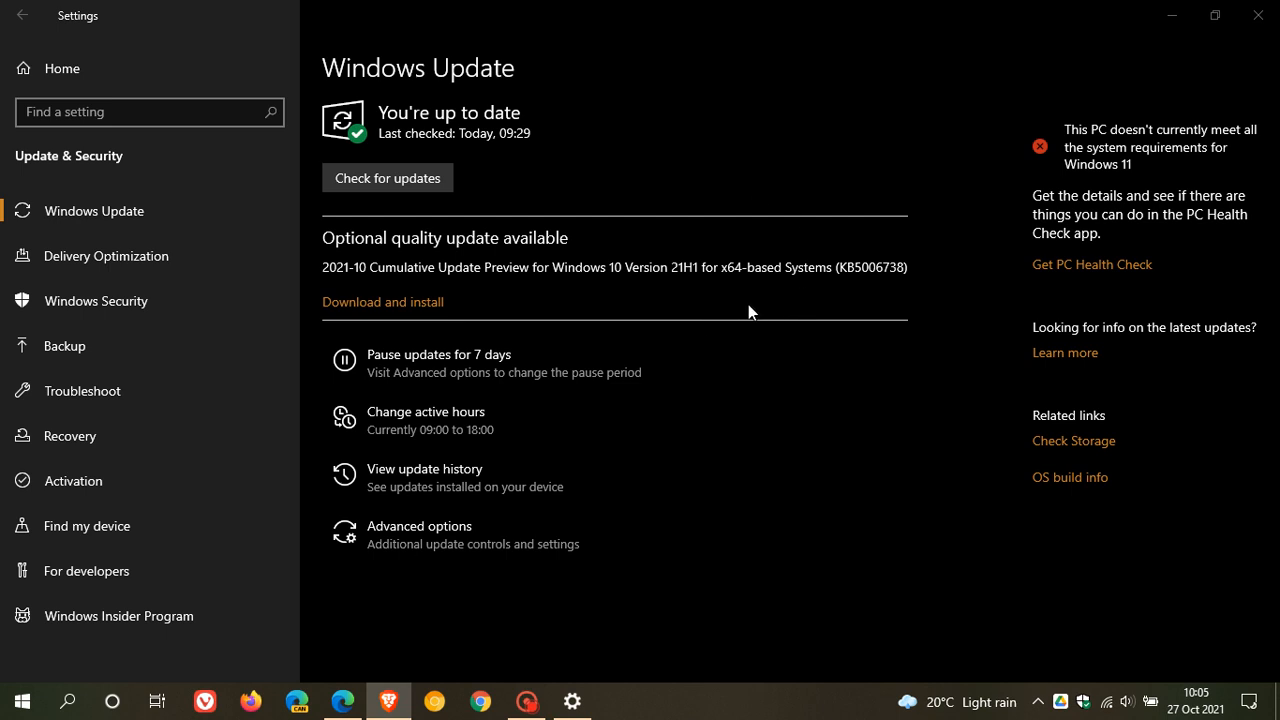
pyautogui.moveTo(858, 292)
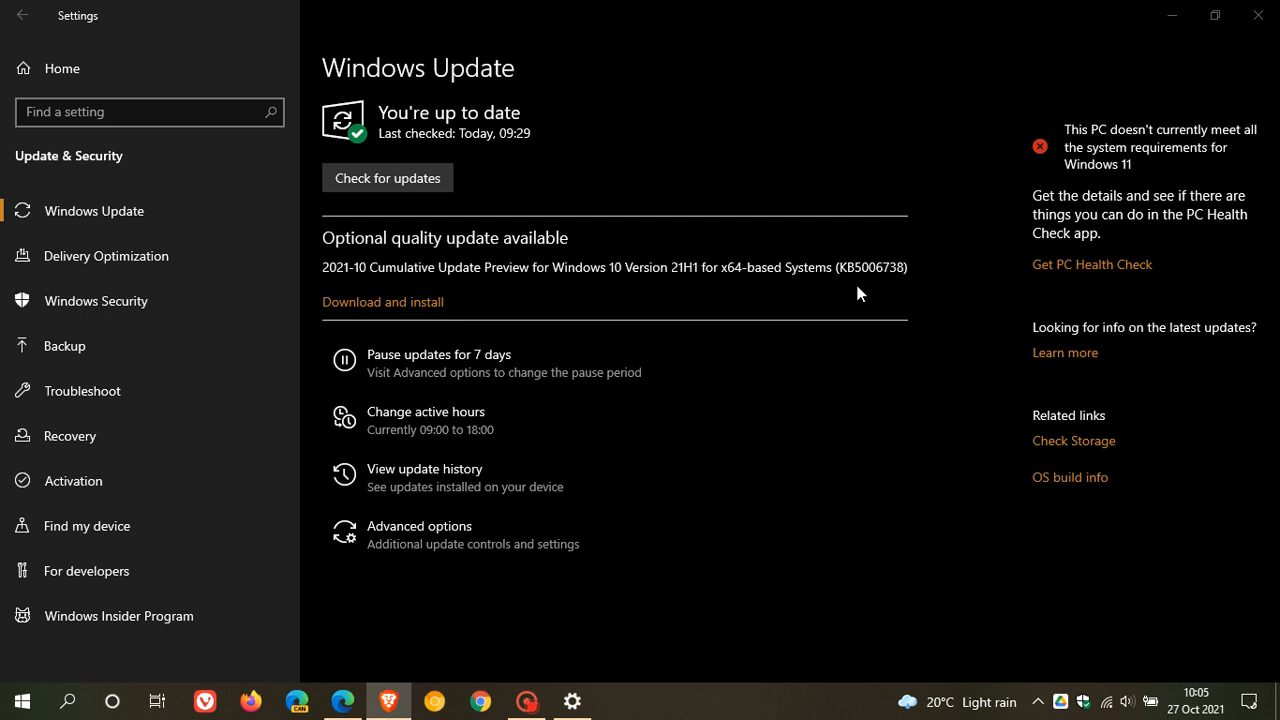
pyautogui.moveTo(744, 326)
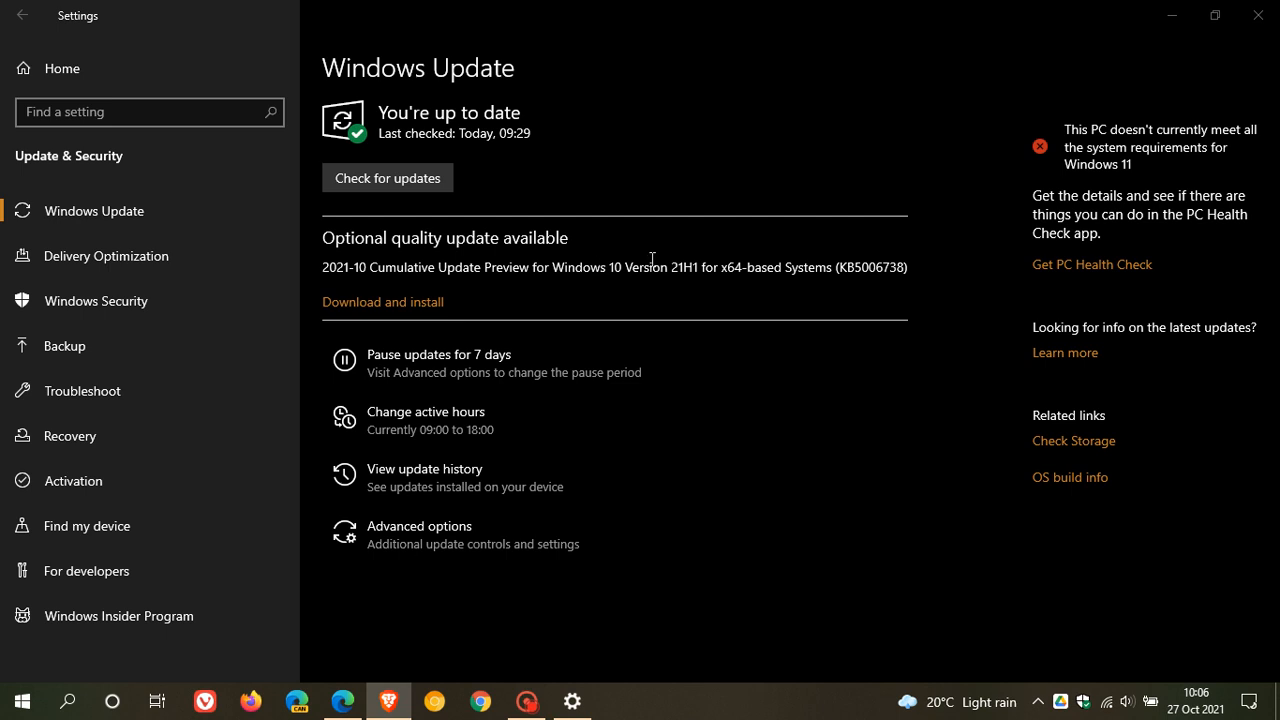
pyautogui.moveTo(420, 310)
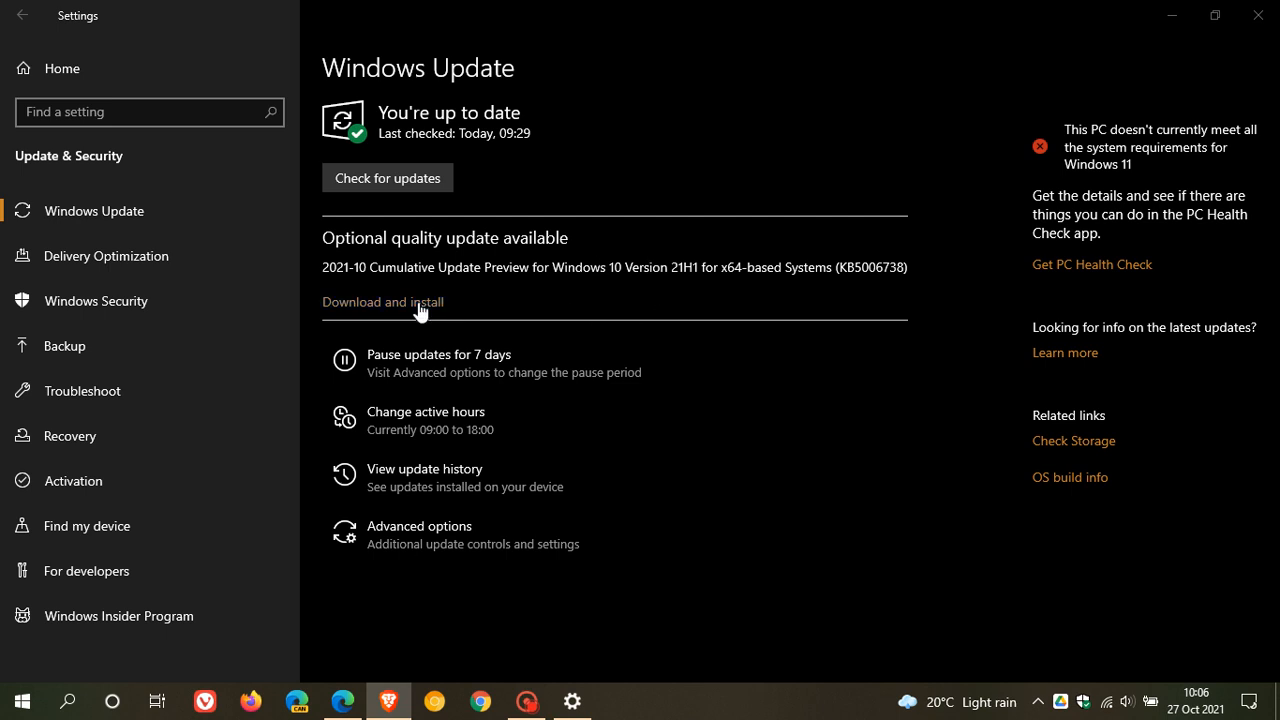
pyautogui.moveTo(784, 414)
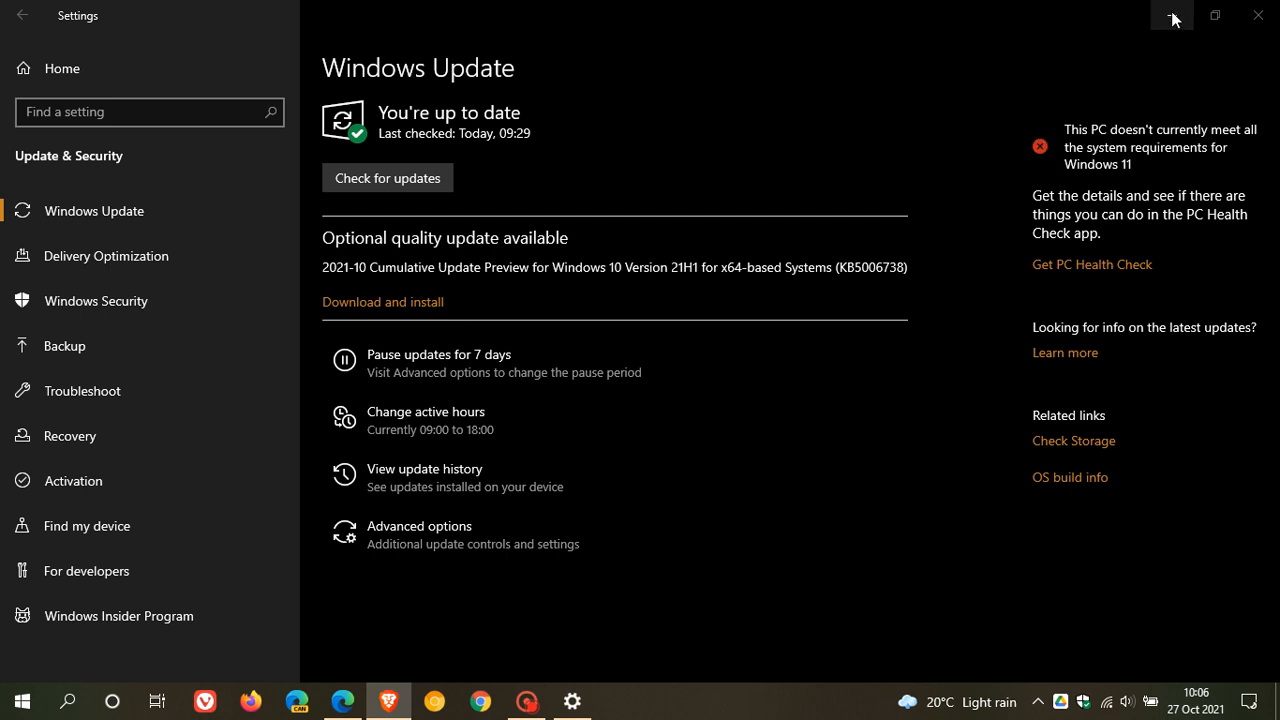
# Close Settings, leaving the desktop with KB5006738 still uninstalled
pyautogui.click(1256, 14)
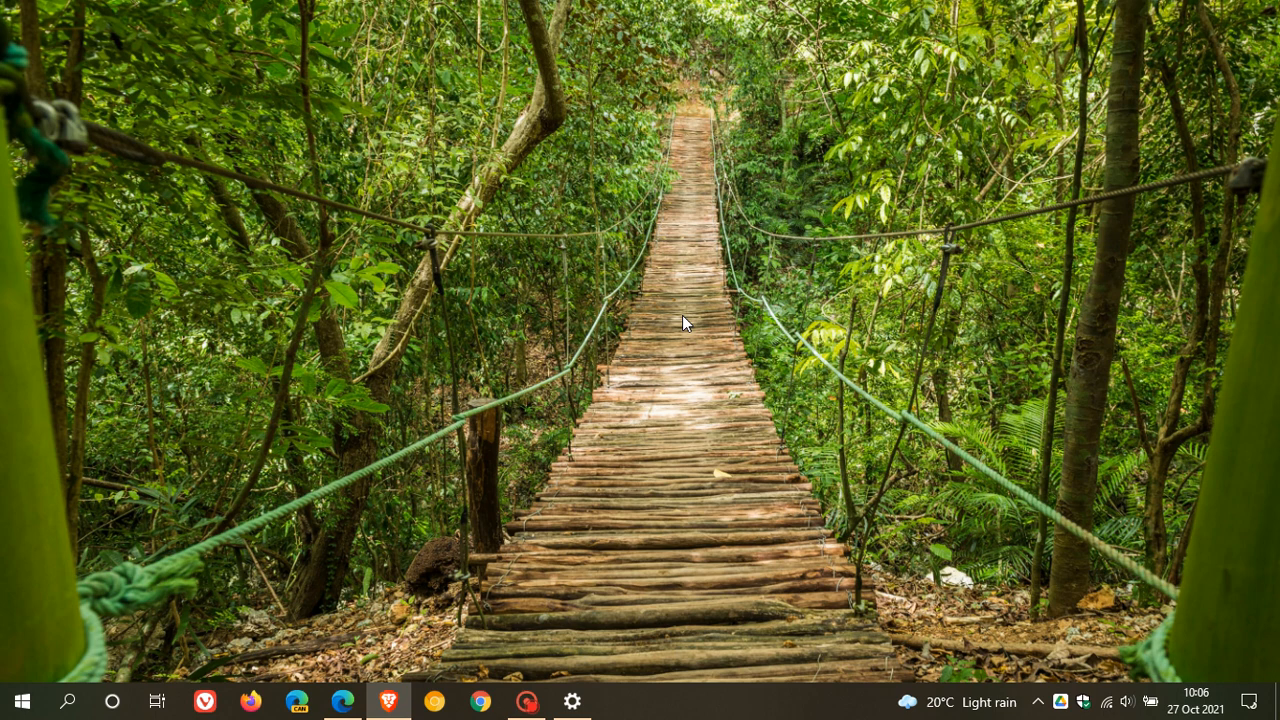
pyautogui.moveTo(800, 312)
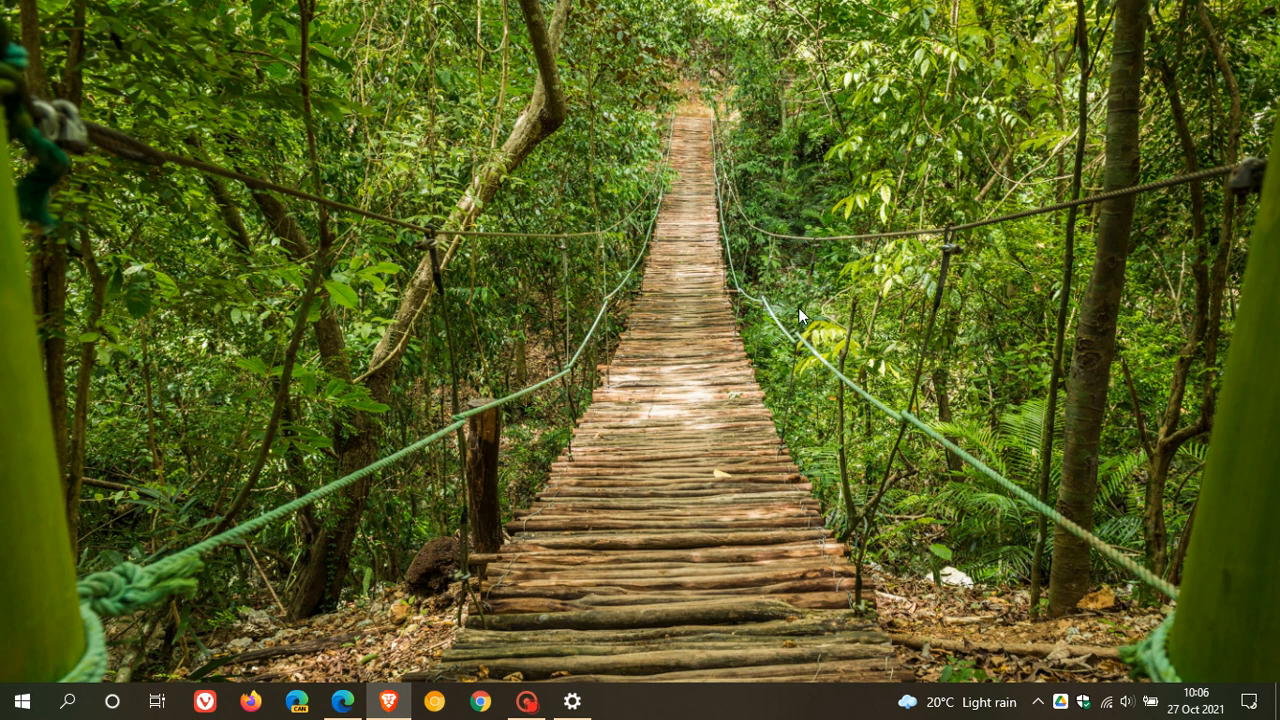